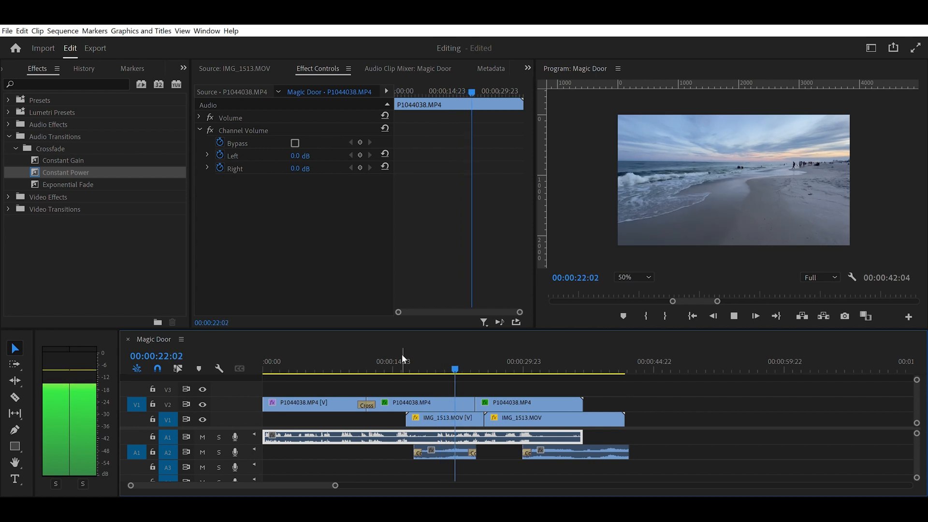
click(440, 417)
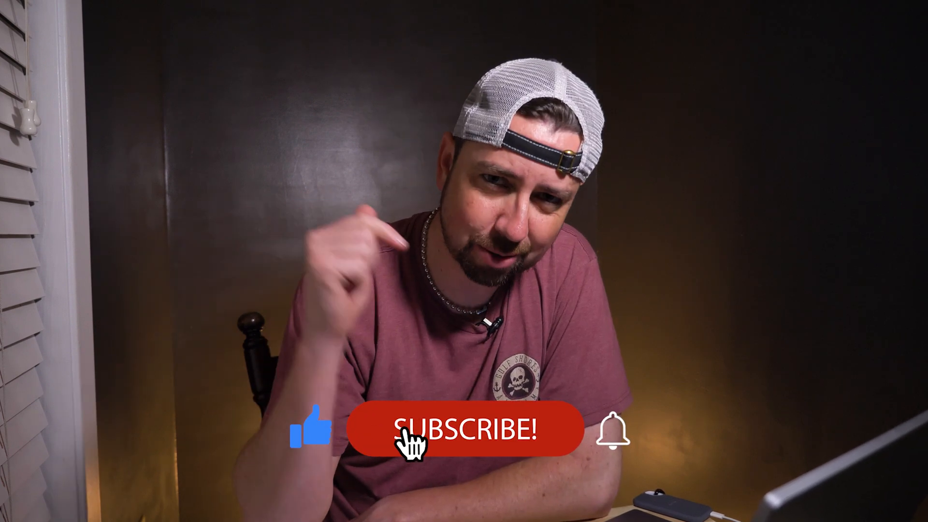
click(465, 428)
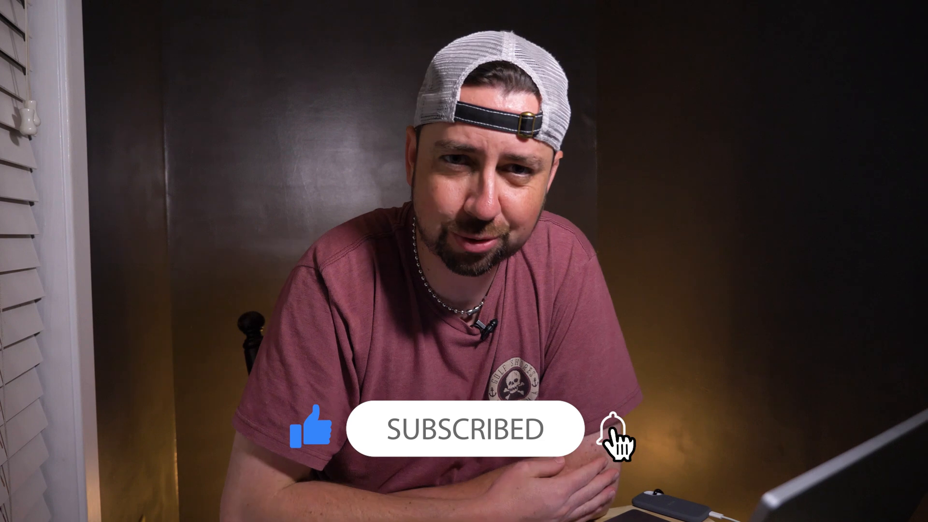